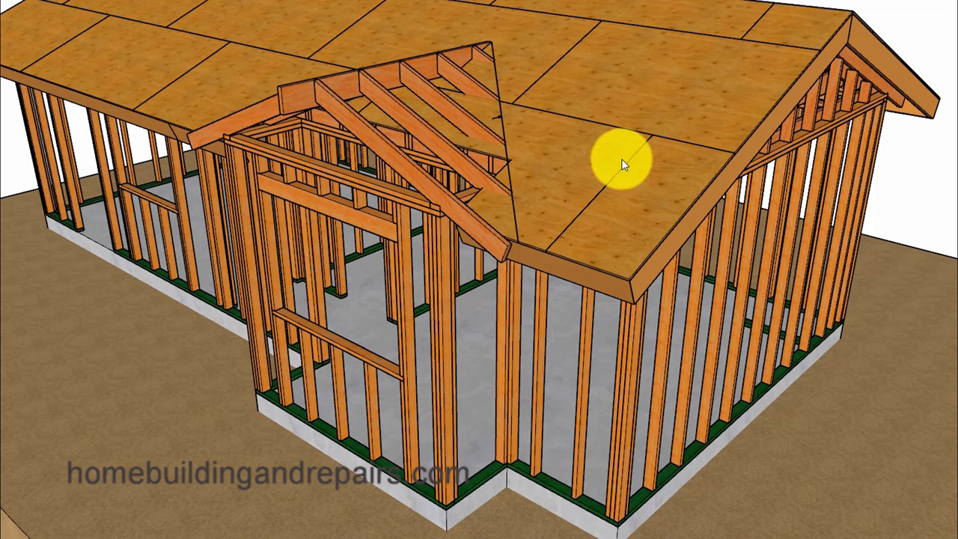
mouse_move(535, 239)
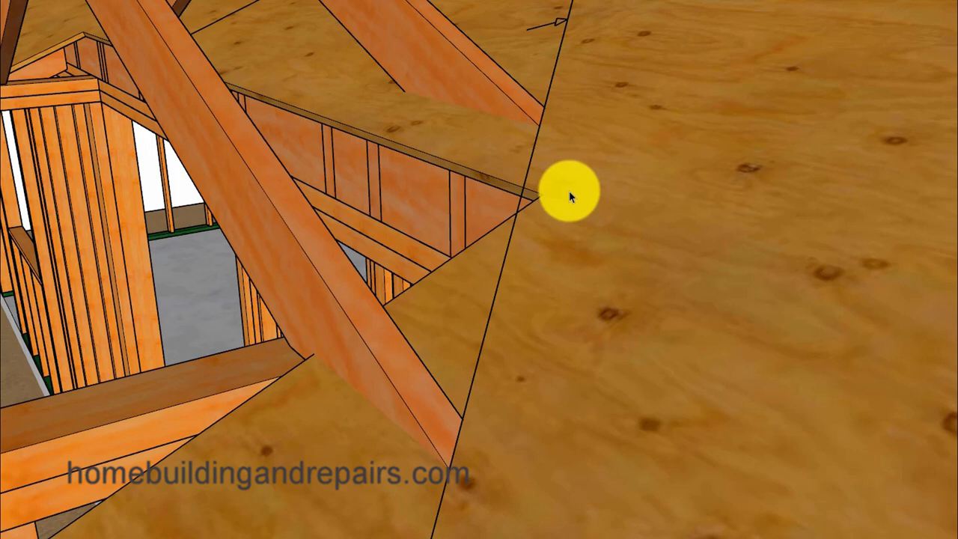
mouse_move(440, 475)
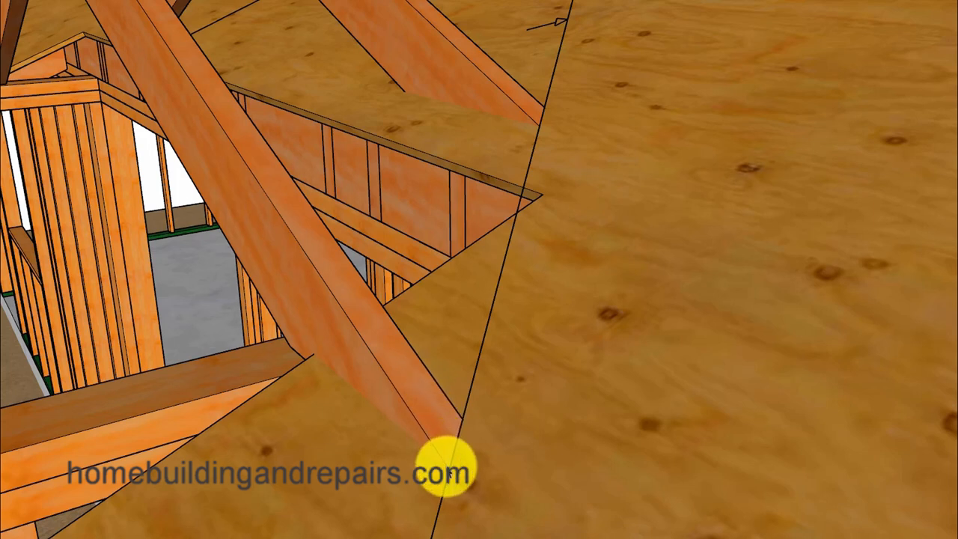
mouse_move(497, 318)
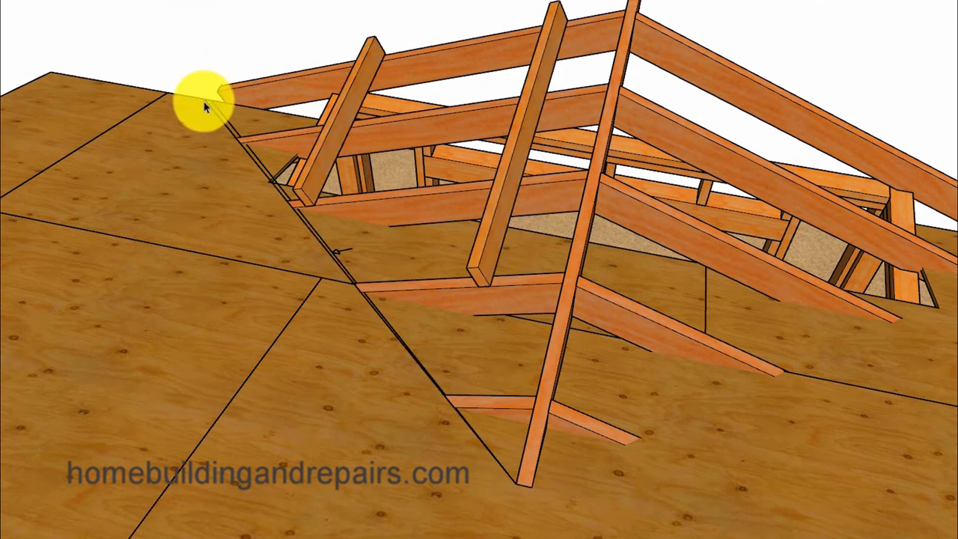
mouse_move(520, 497)
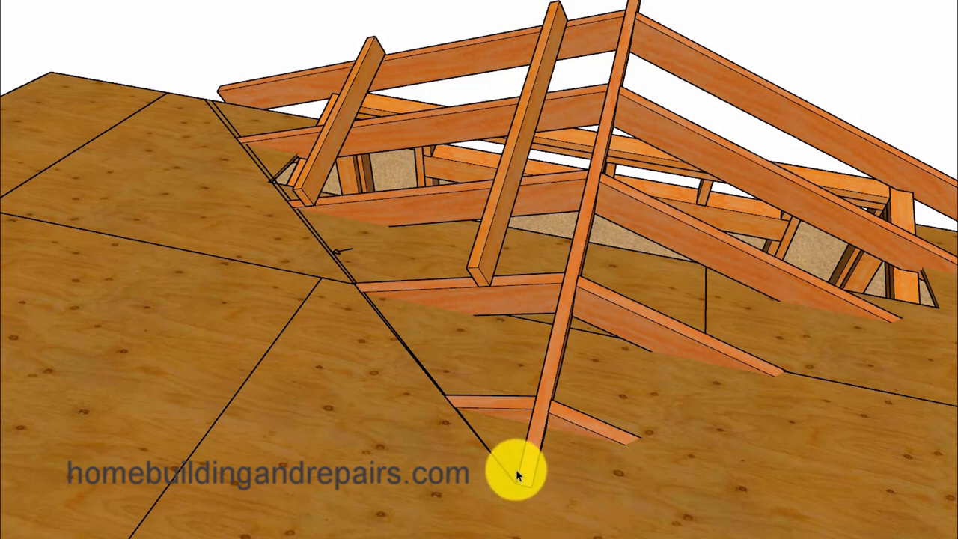
mouse_move(769, 91)
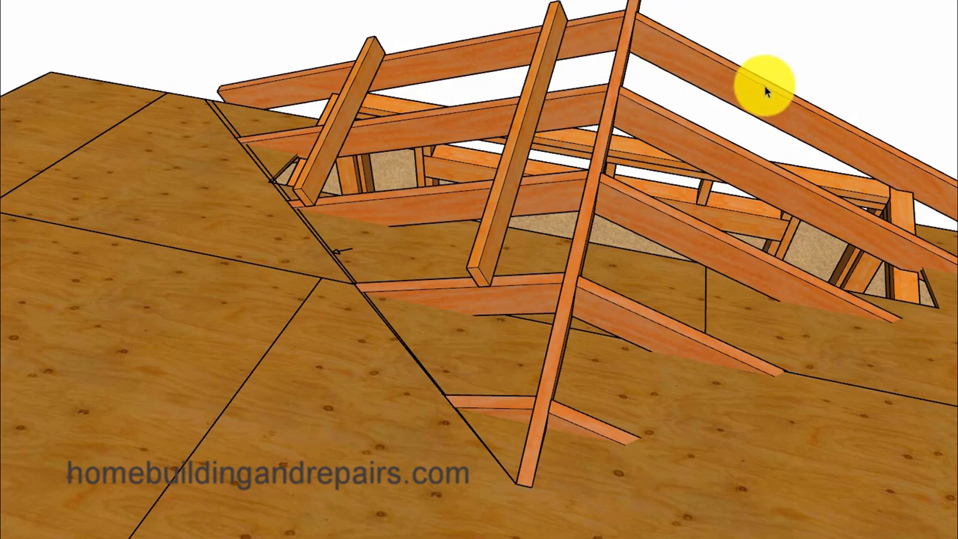
mouse_move(581, 253)
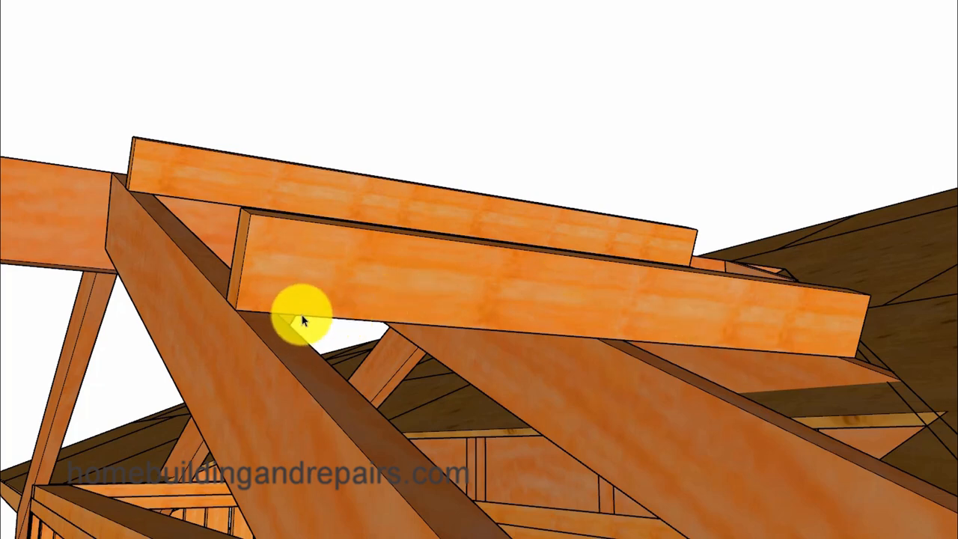
mouse_move(442, 167)
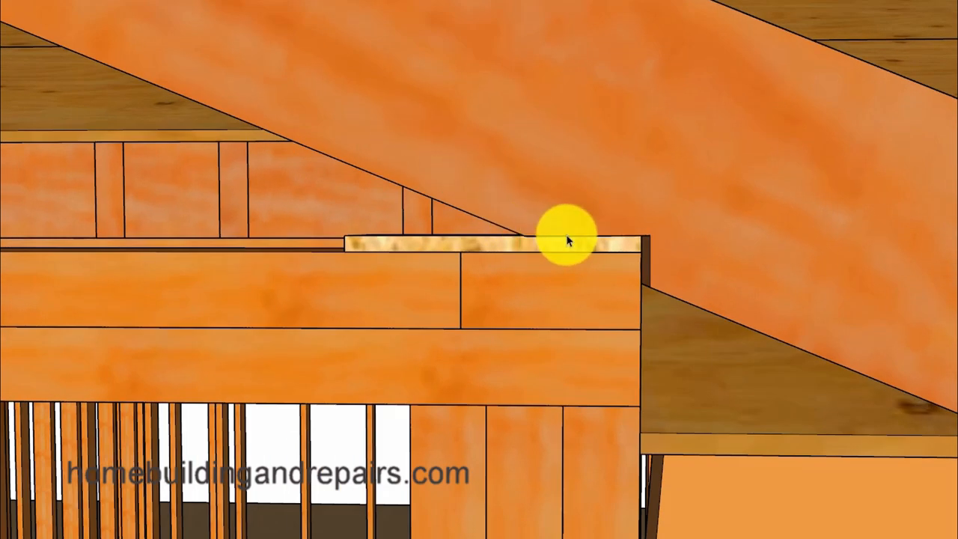
mouse_move(646, 252)
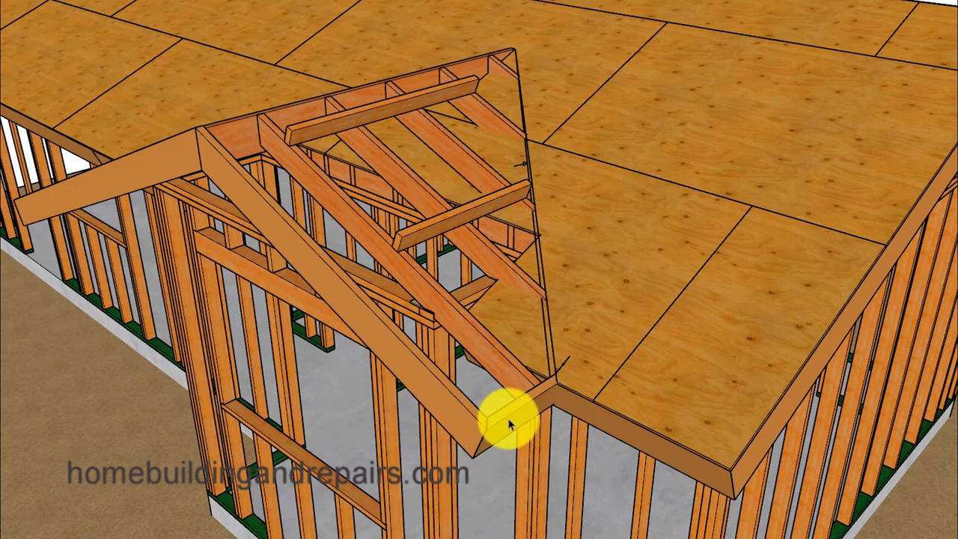
mouse_move(535, 411)
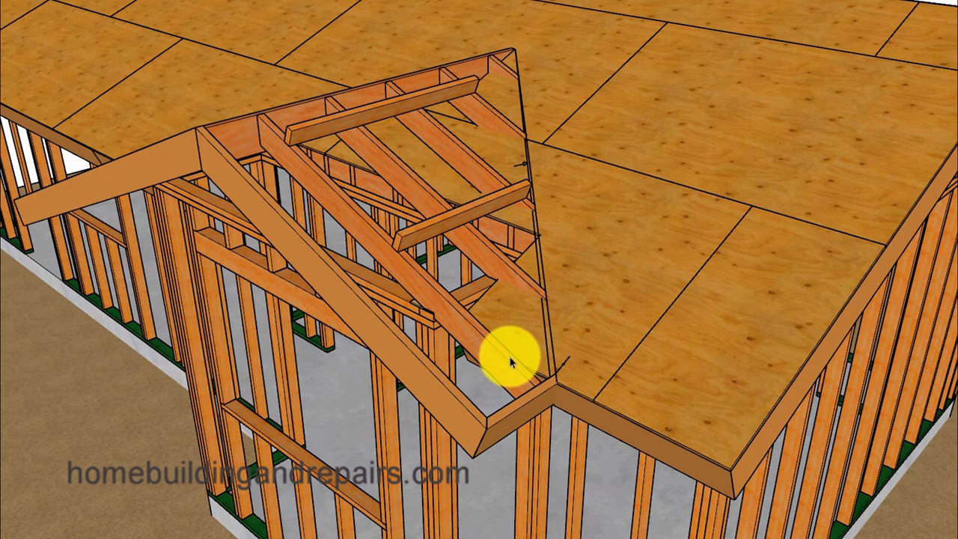
mouse_move(538, 400)
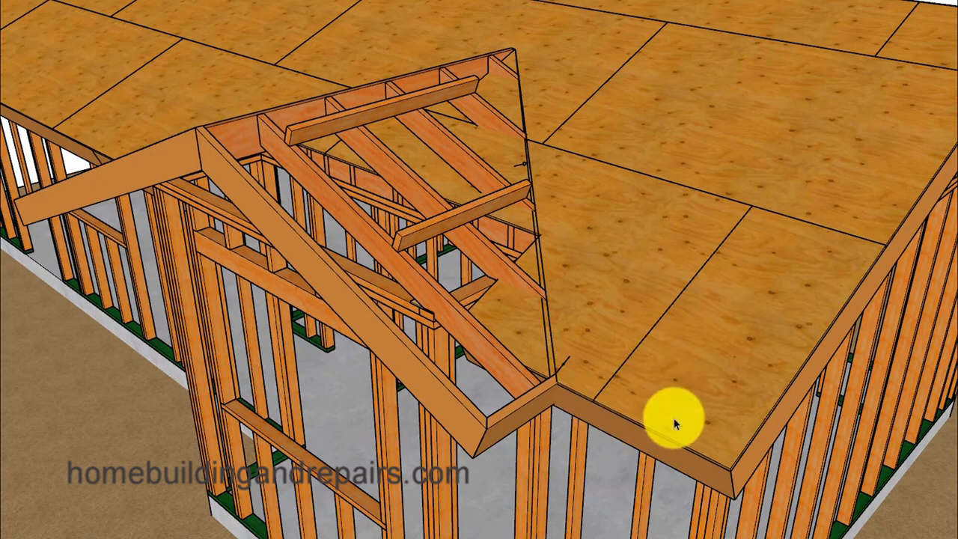
mouse_move(653, 437)
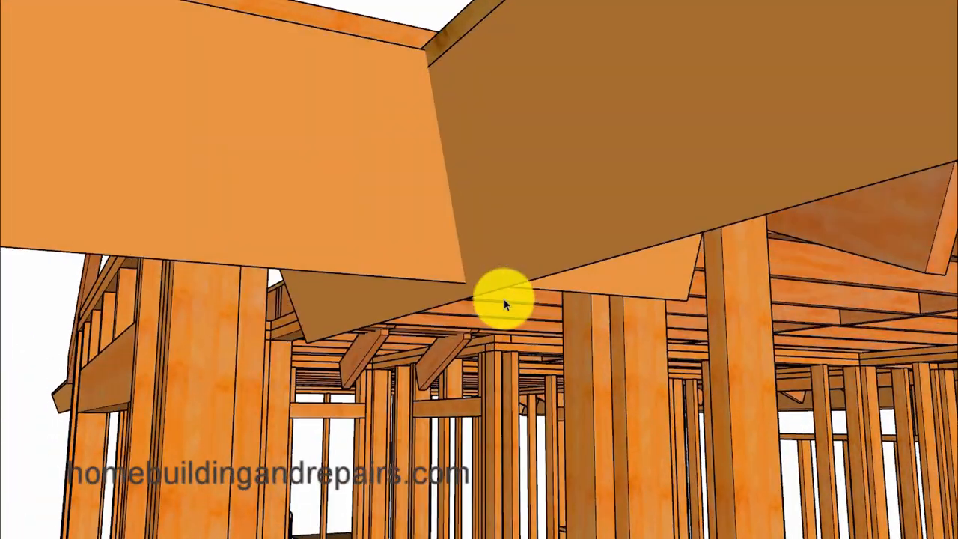
mouse_move(247, 122)
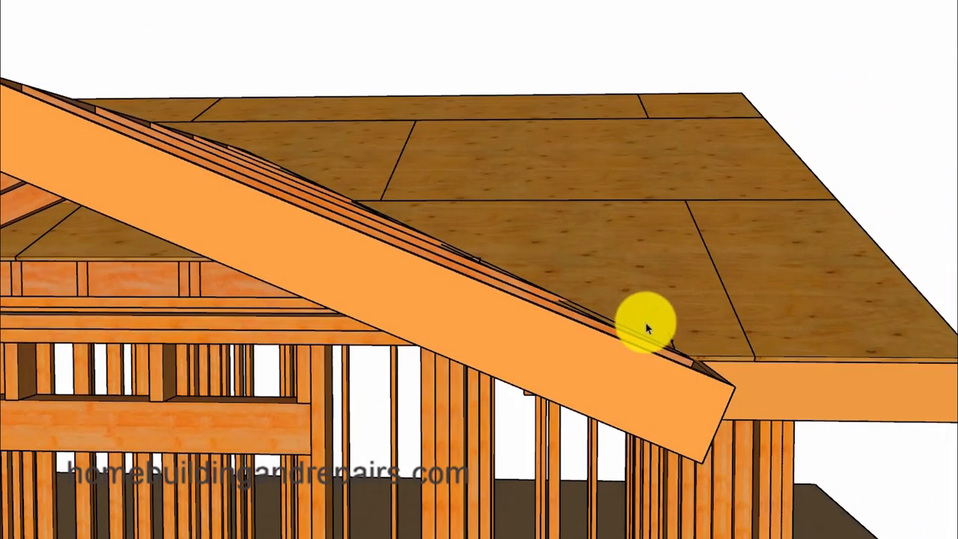
mouse_move(657, 338)
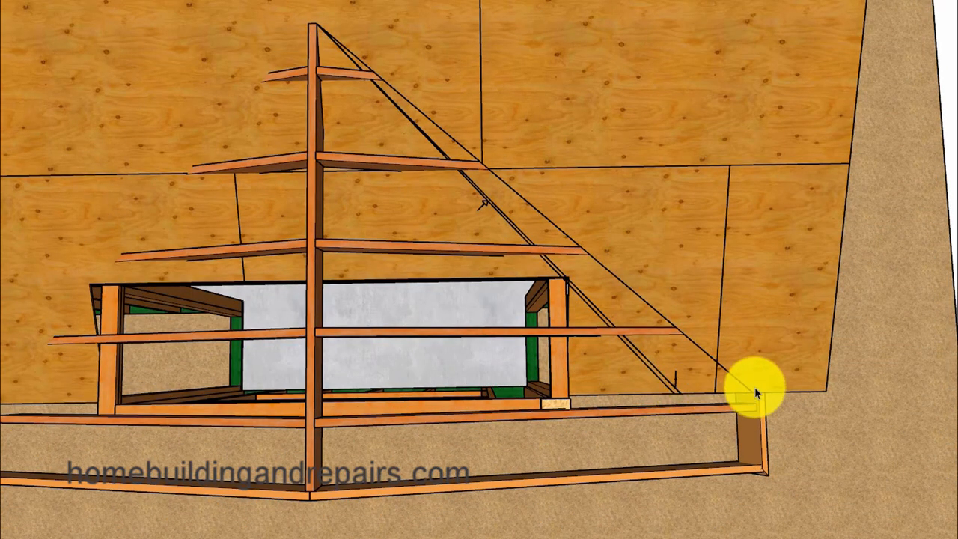
mouse_move(45, 4)
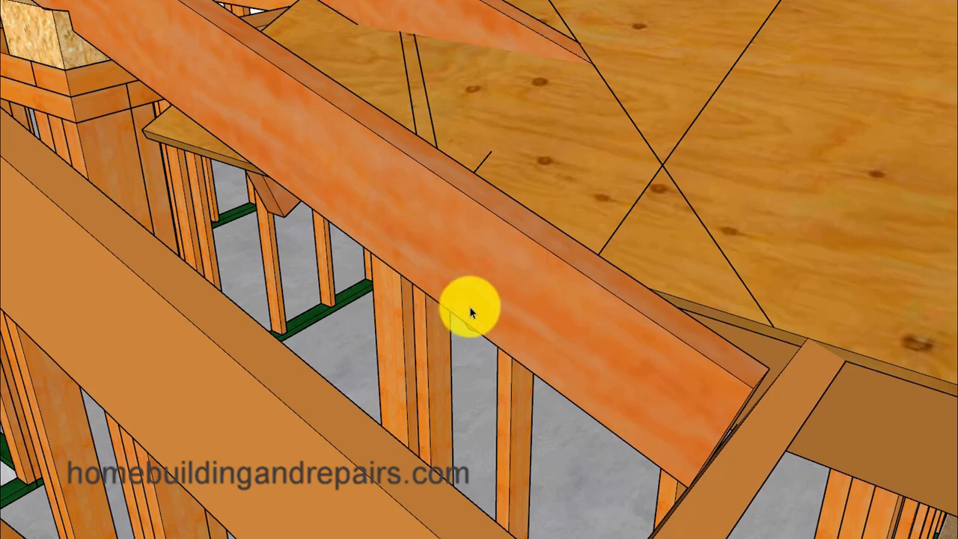
mouse_move(474, 284)
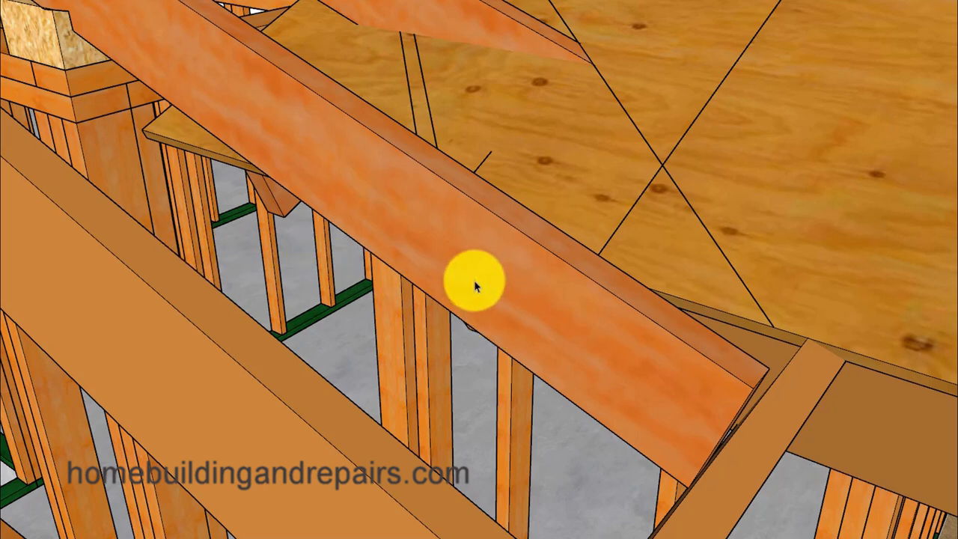
mouse_move(527, 370)
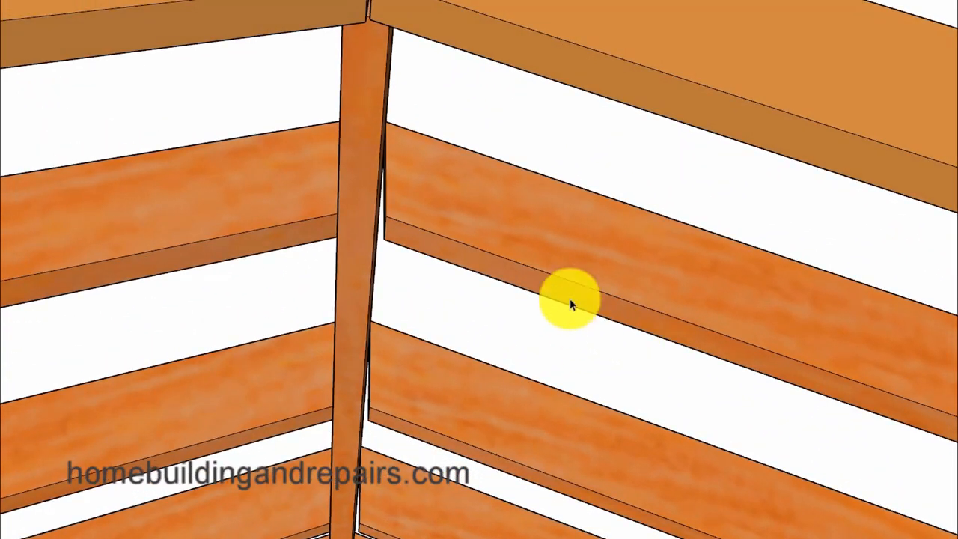
mouse_move(398, 228)
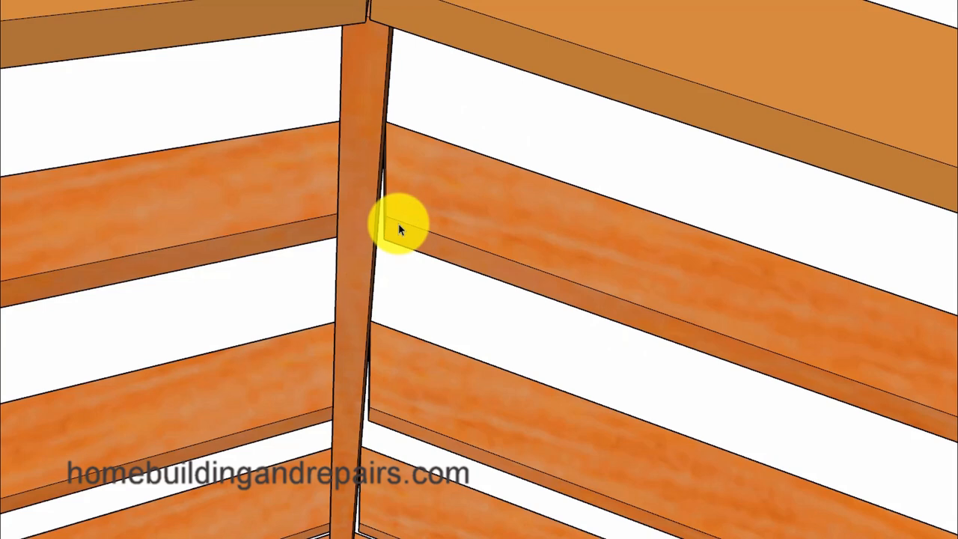
mouse_move(390, 126)
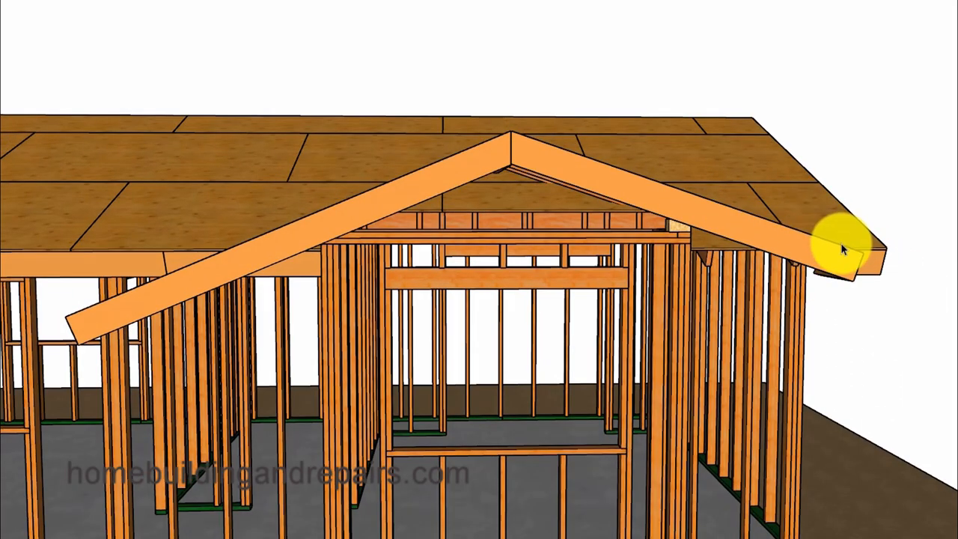
mouse_move(215, 266)
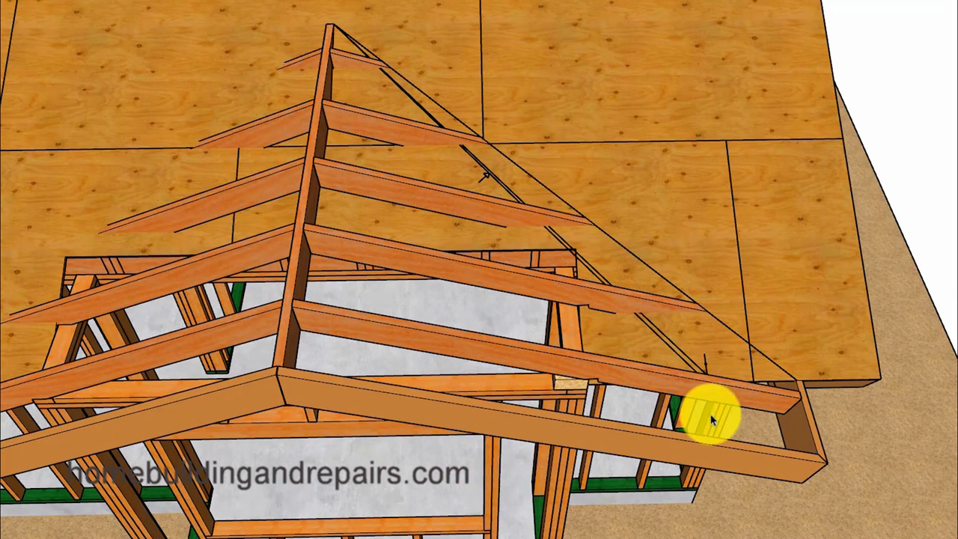
mouse_move(413, 339)
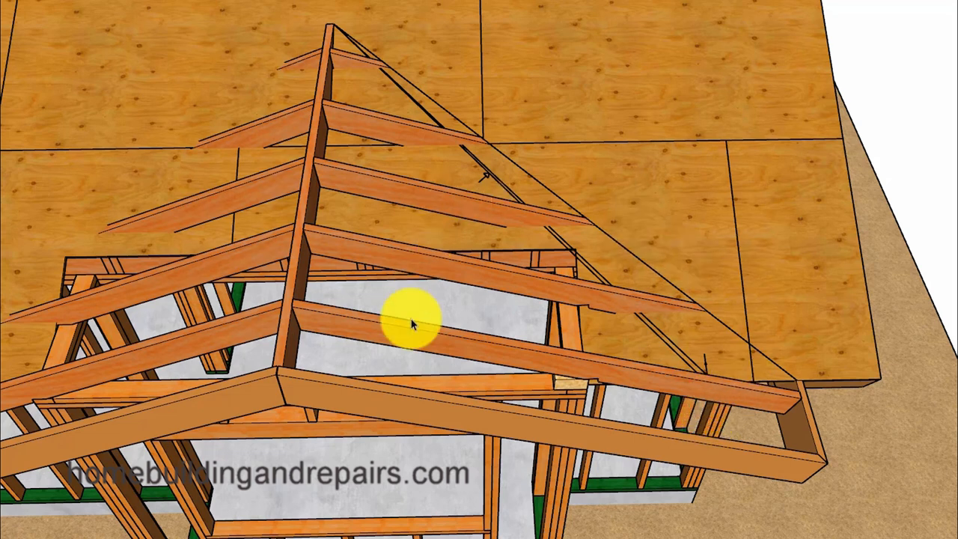